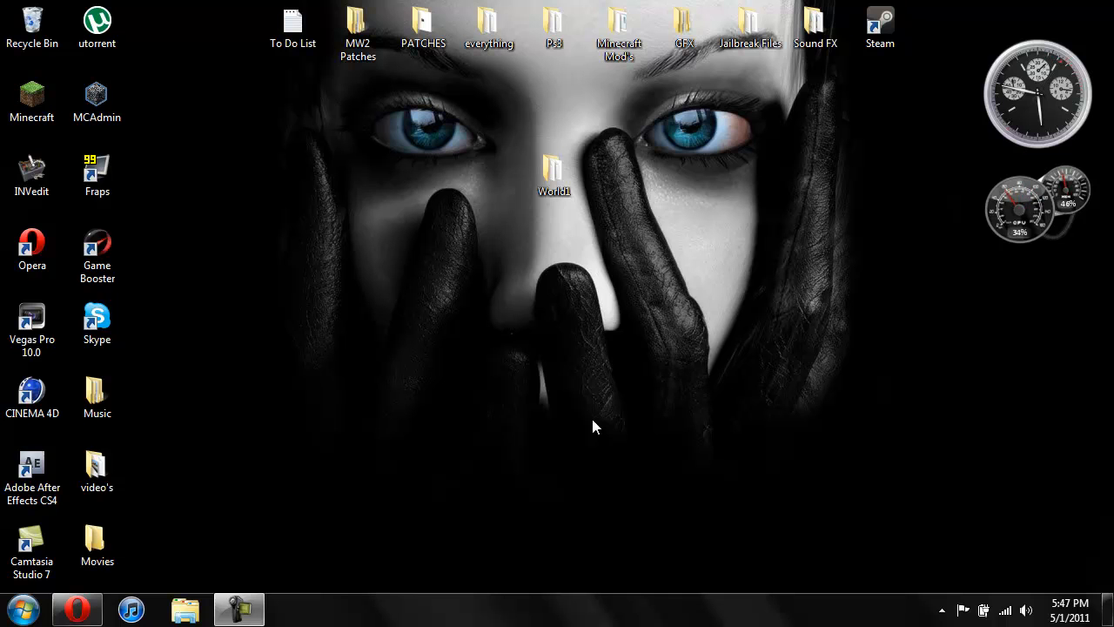
mouse_move(739, 176)
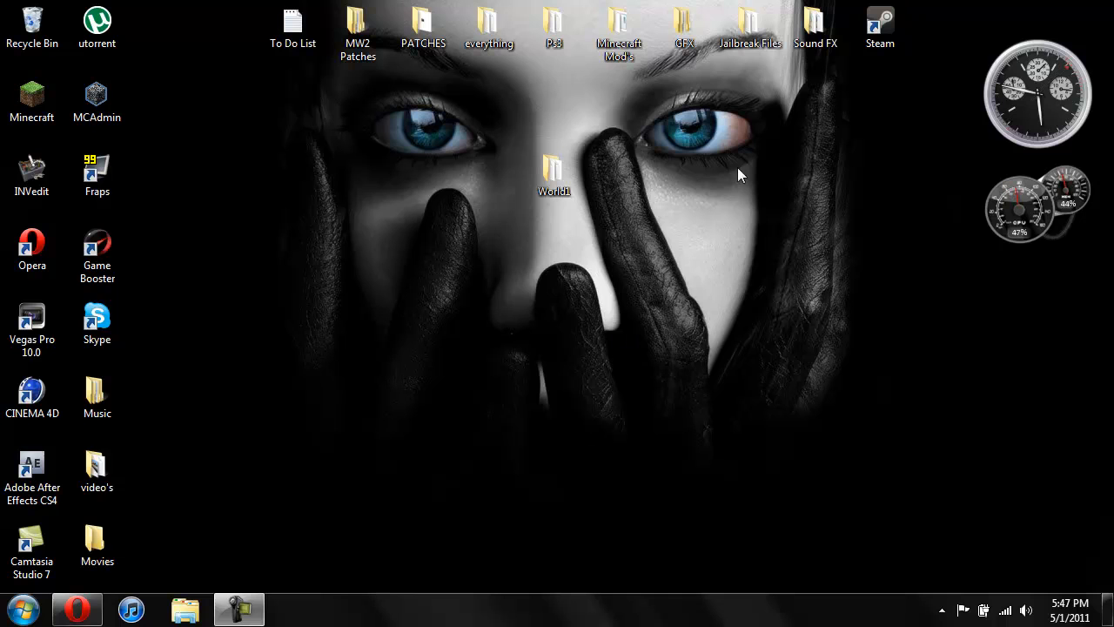
mouse_move(338, 175)
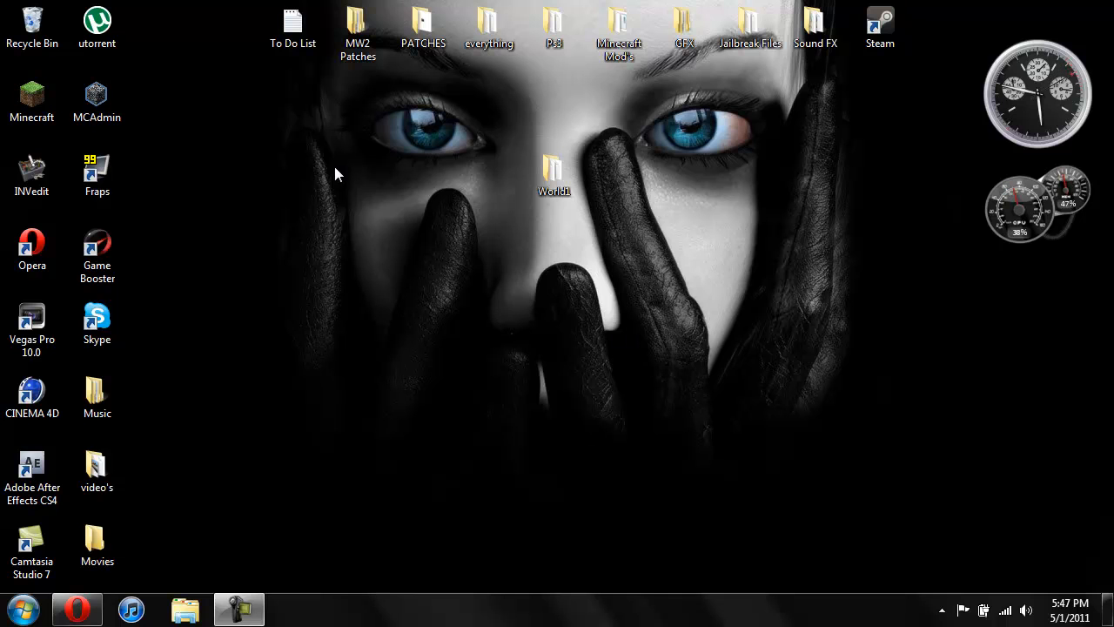
Select the World1 folder and pack it into World1.rar (RAR, Normal compression)
click(554, 174)
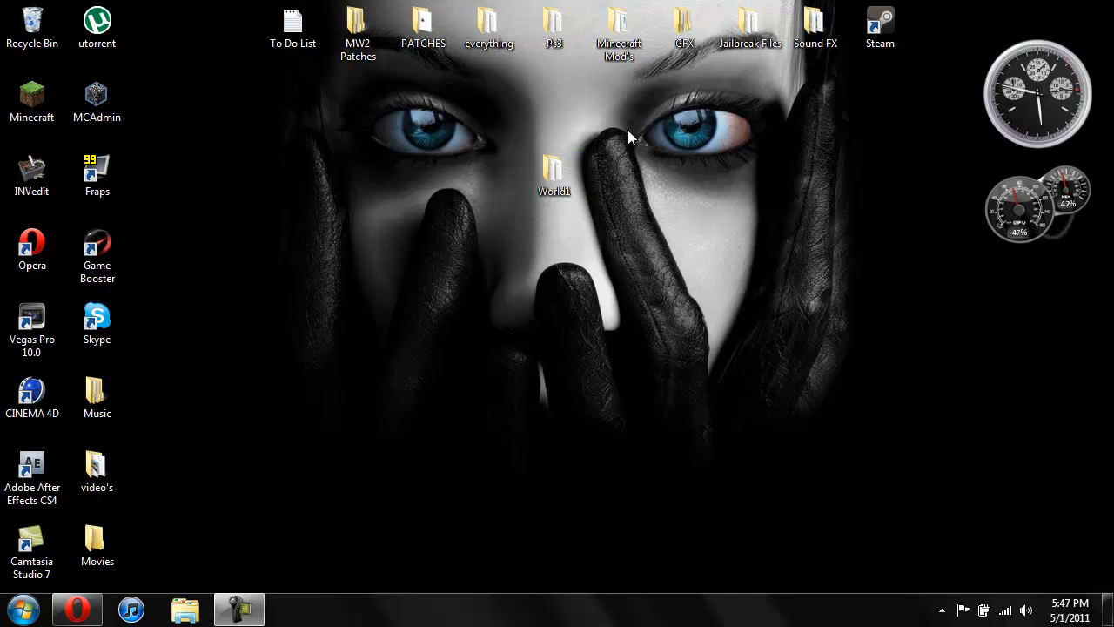
click(554, 174)
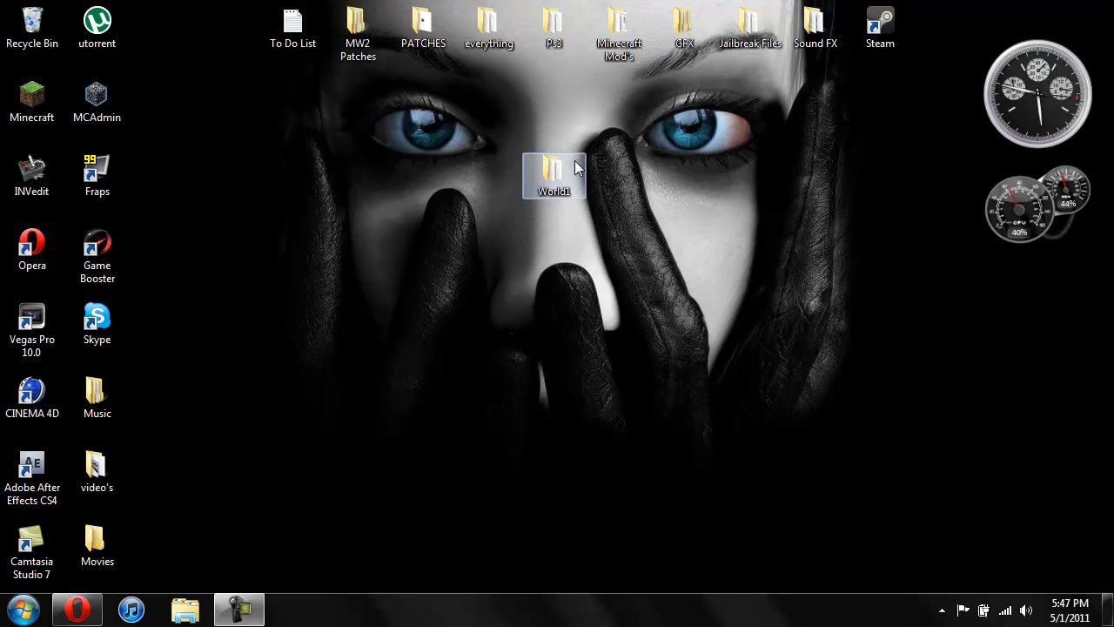
drag(555, 174, 357, 174)
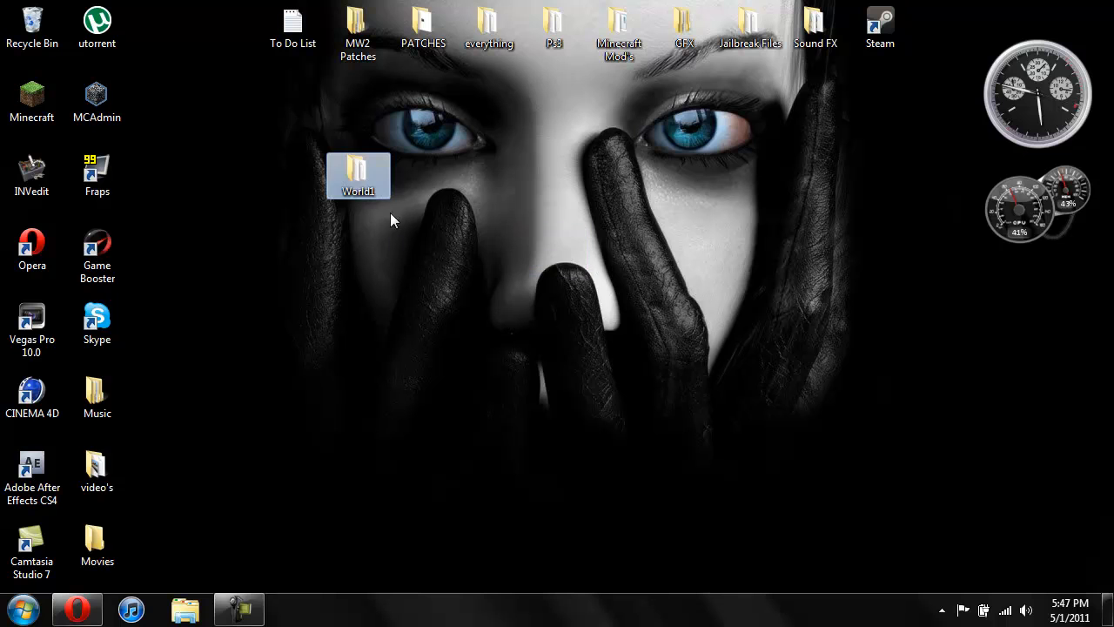
drag(357, 175, 554, 174)
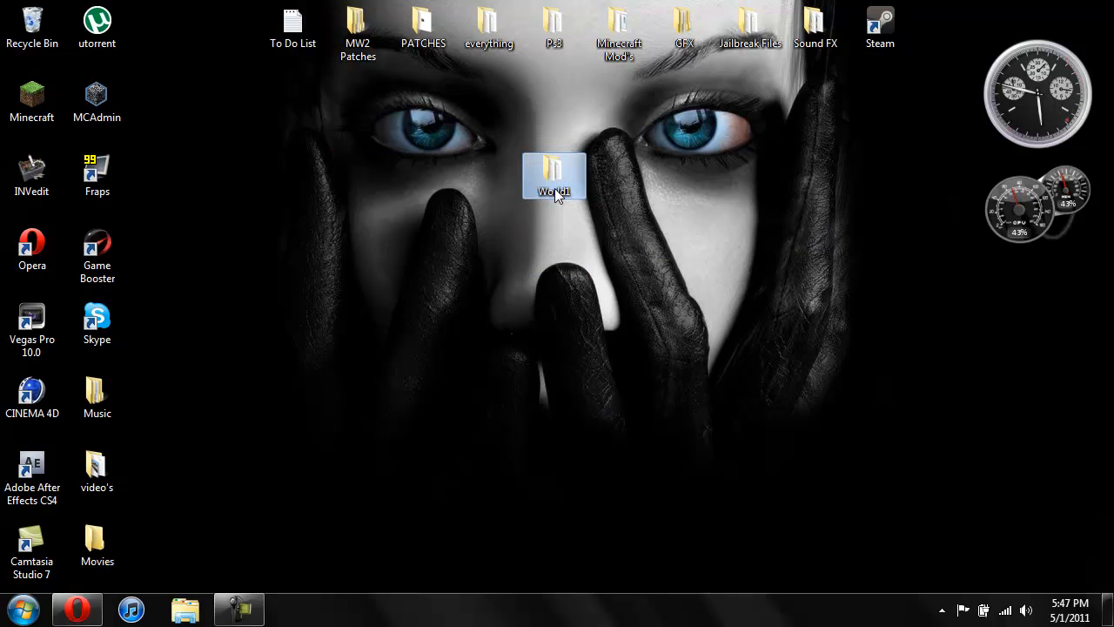
right_click(554, 176)
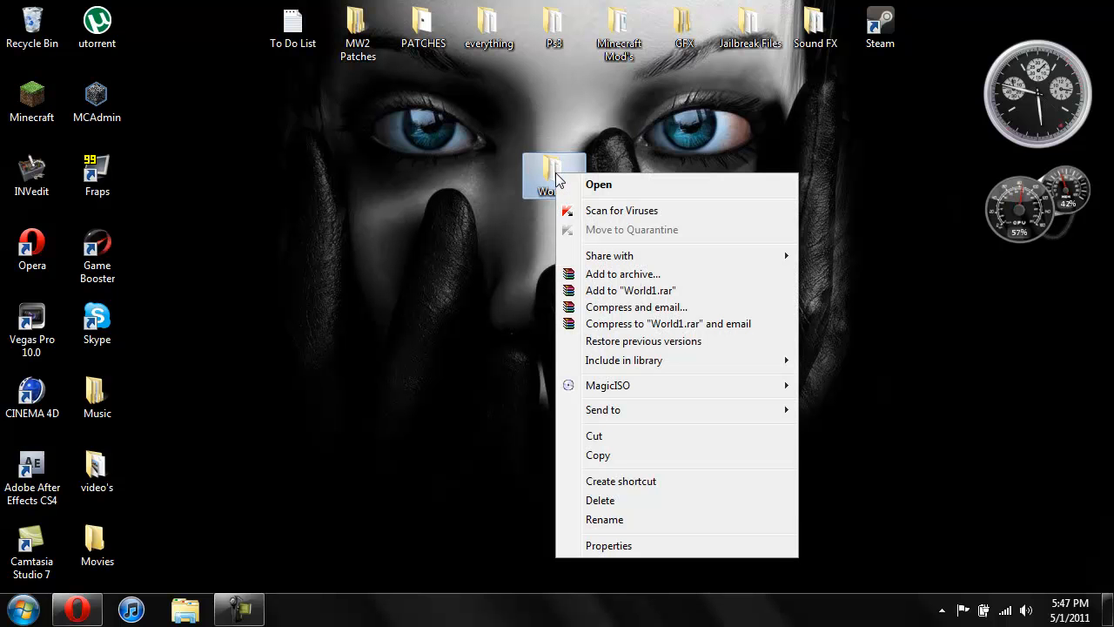
mouse_move(624, 274)
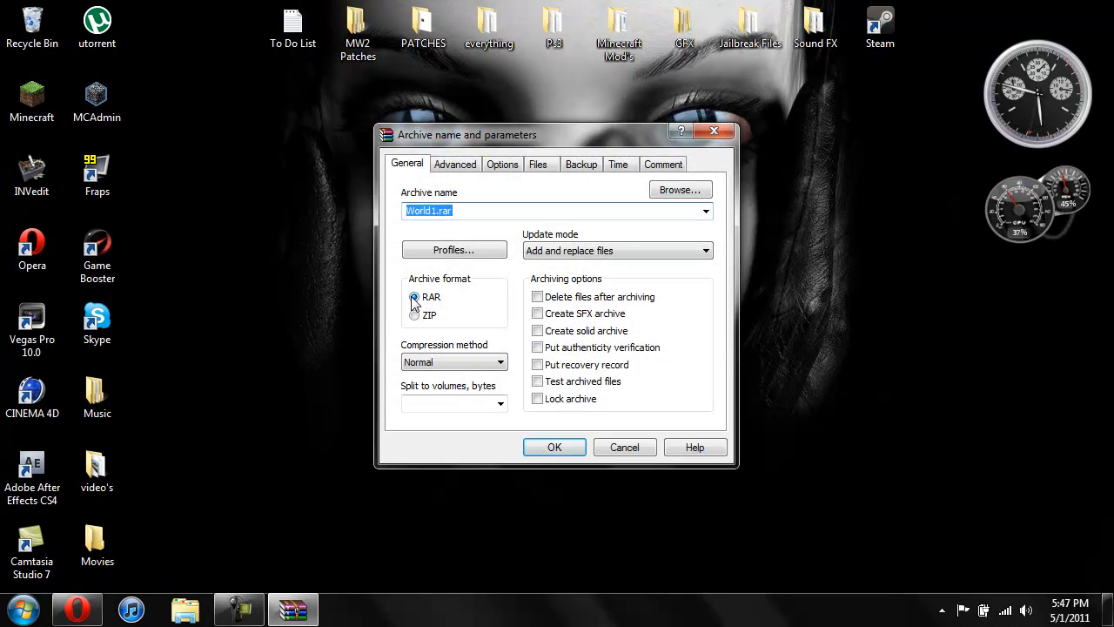
mouse_move(467, 390)
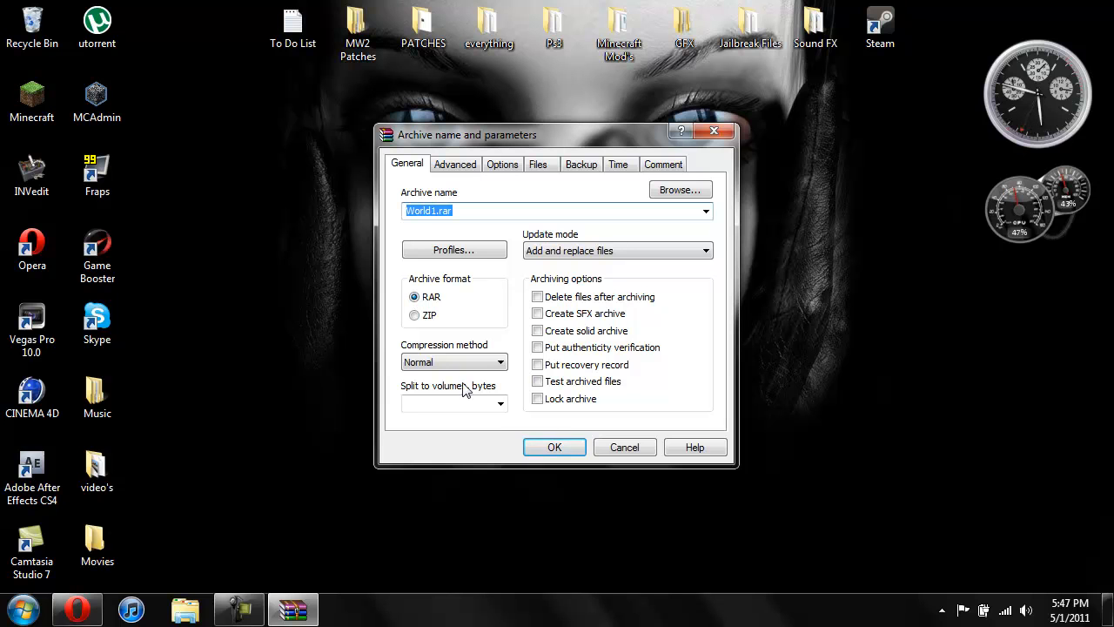
click(555, 446)
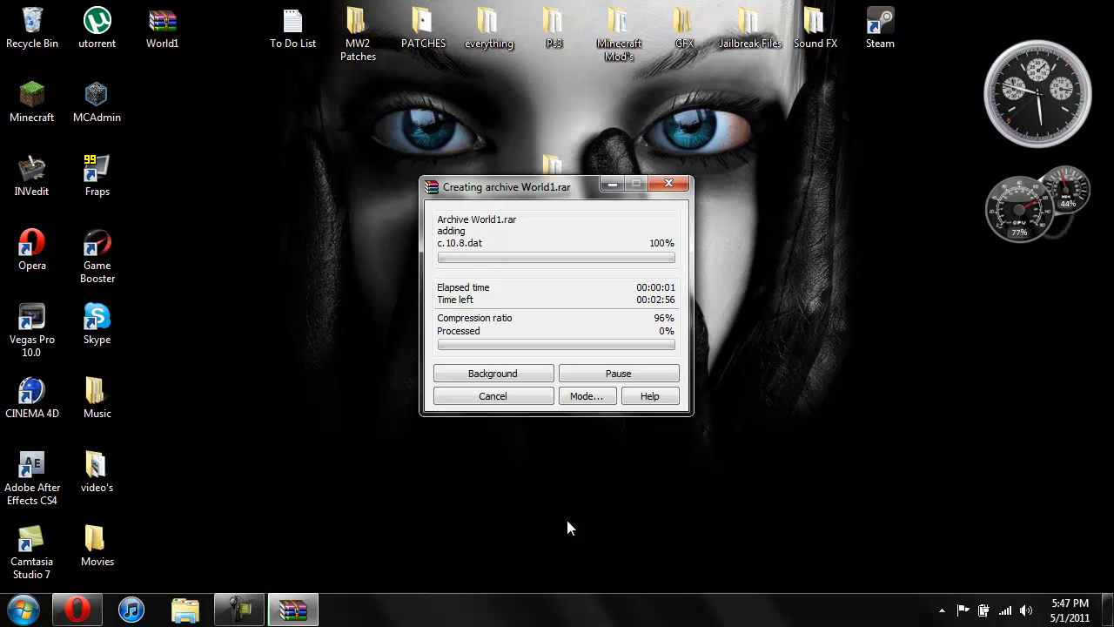
mouse_move(521, 515)
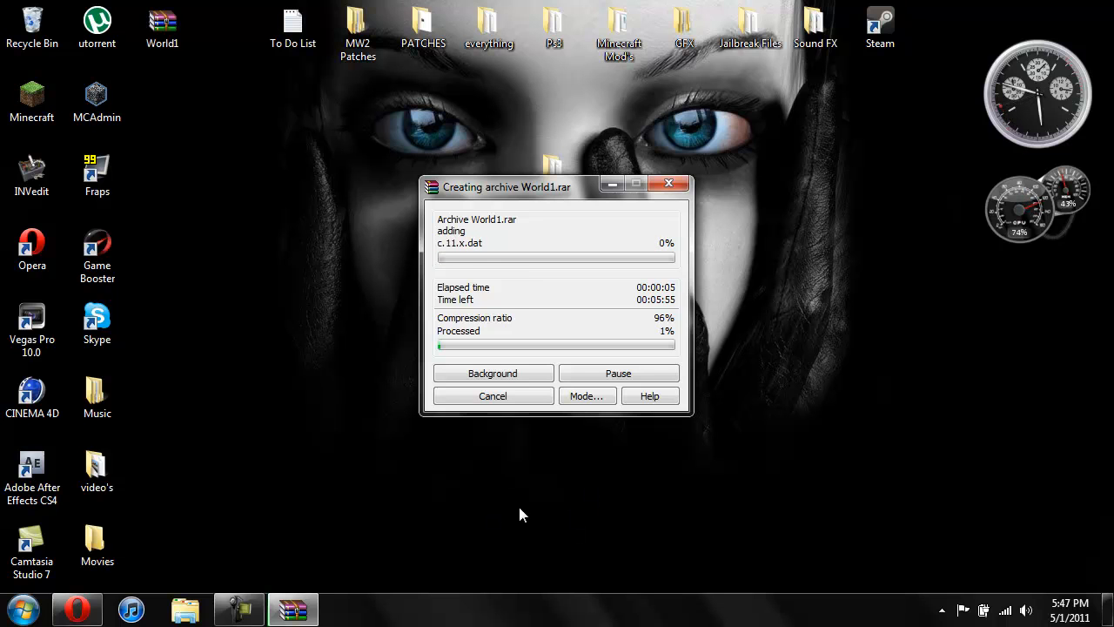
mouse_move(679, 494)
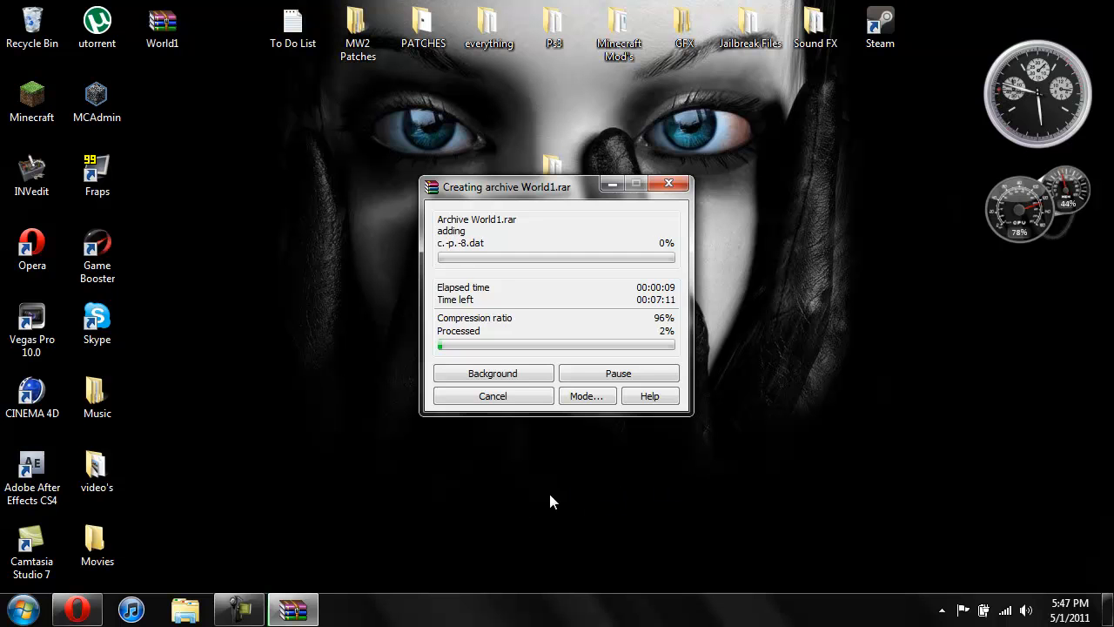
mouse_move(670, 184)
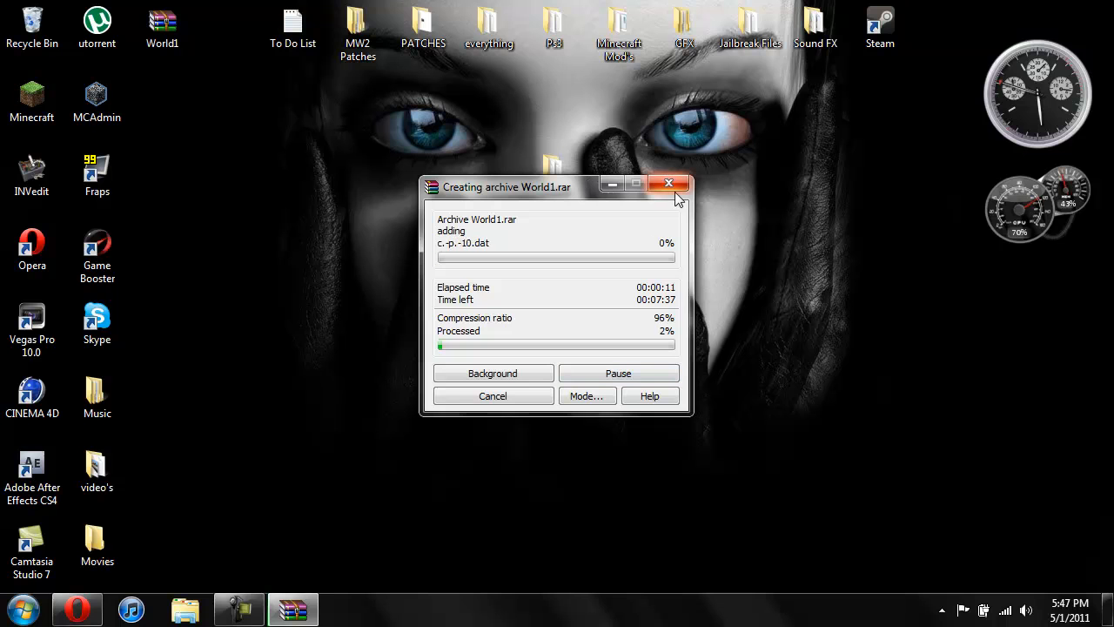
mouse_move(669, 184)
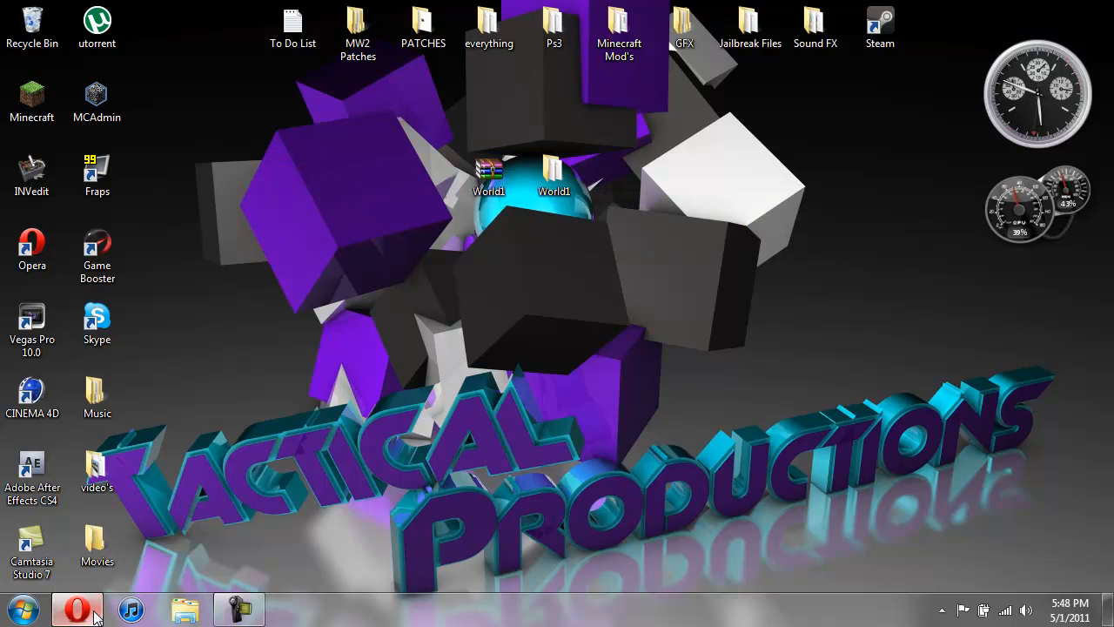
Queue World1.rar (47.43 MB) from the Desktop as the single MediaFire upload
click(77, 608)
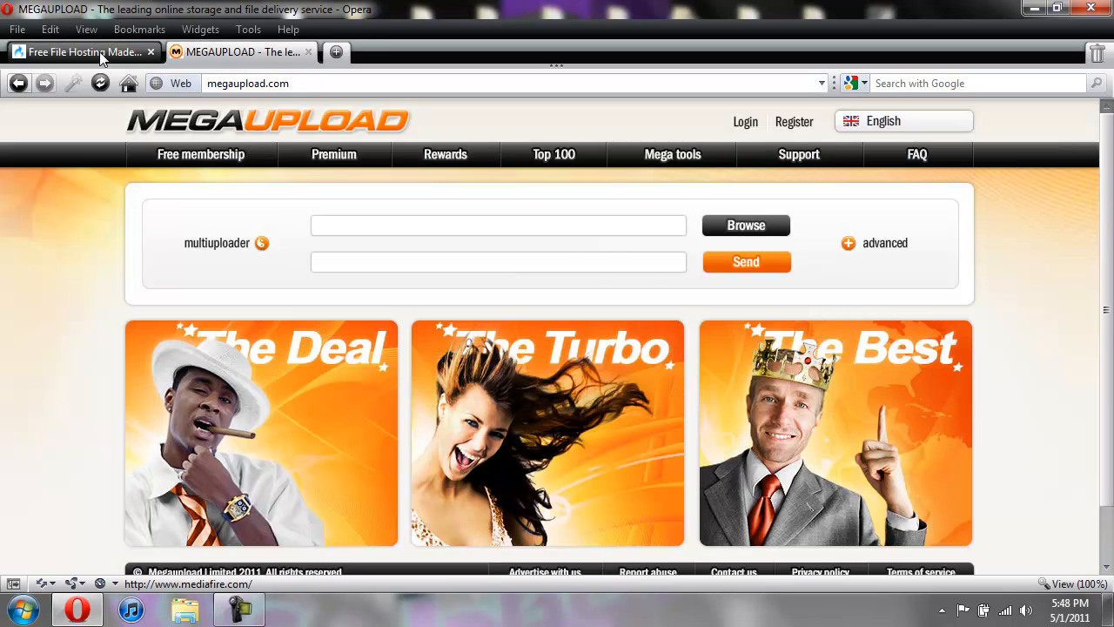
click(78, 52)
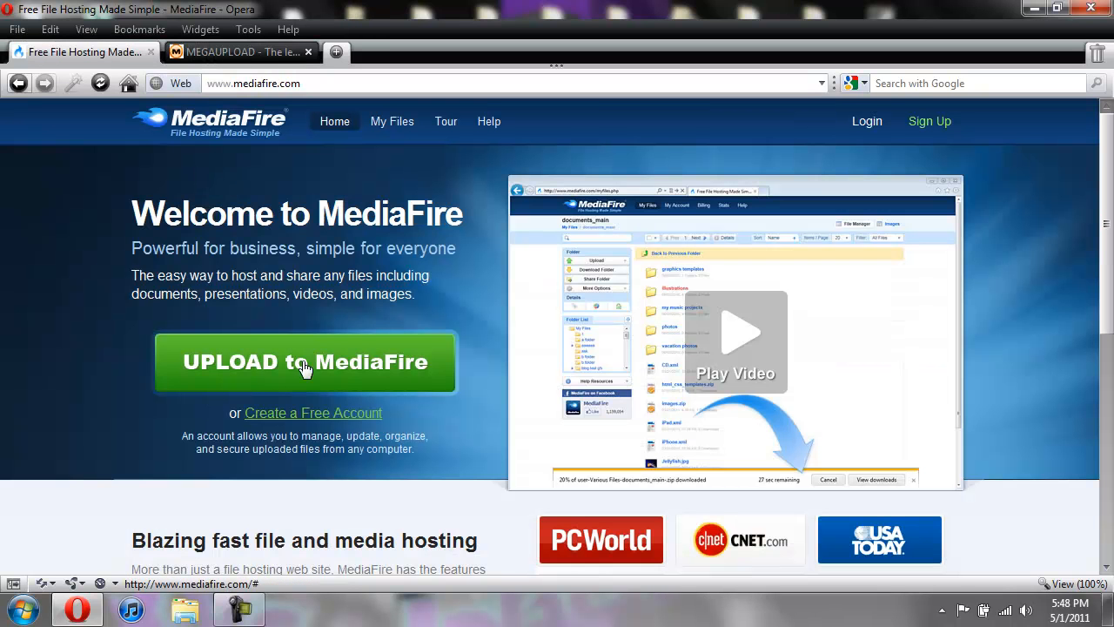
click(303, 362)
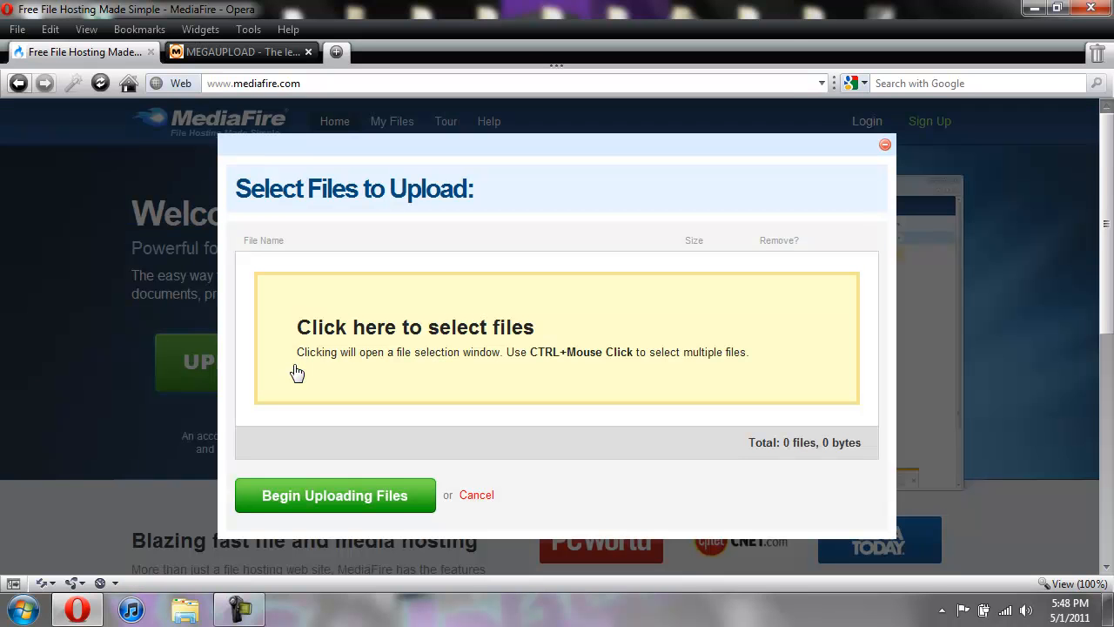
mouse_move(432, 337)
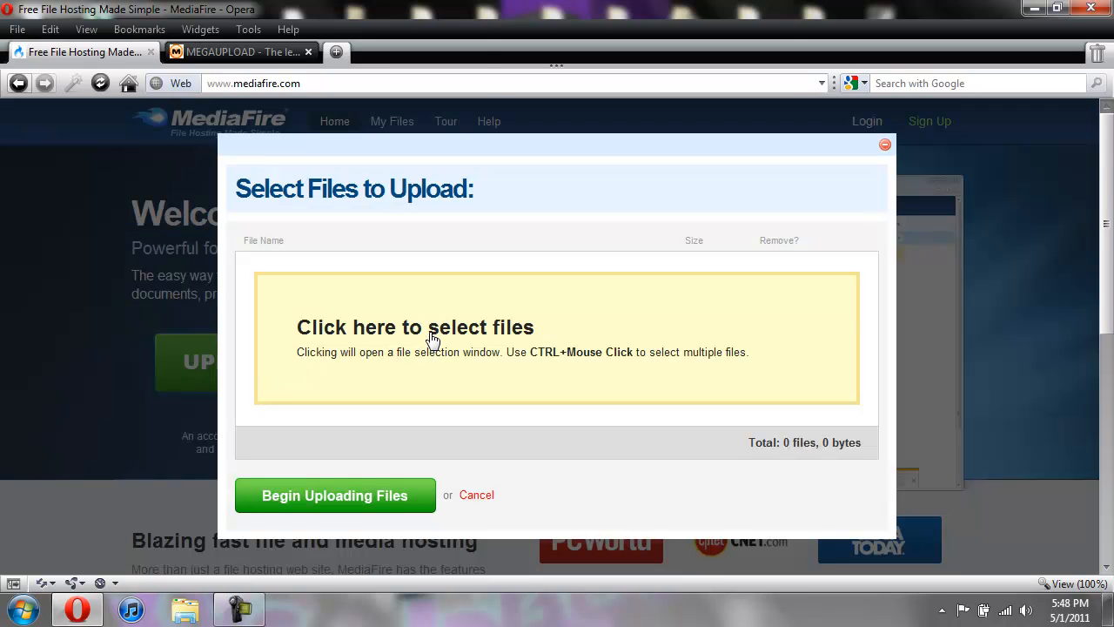
click(415, 327)
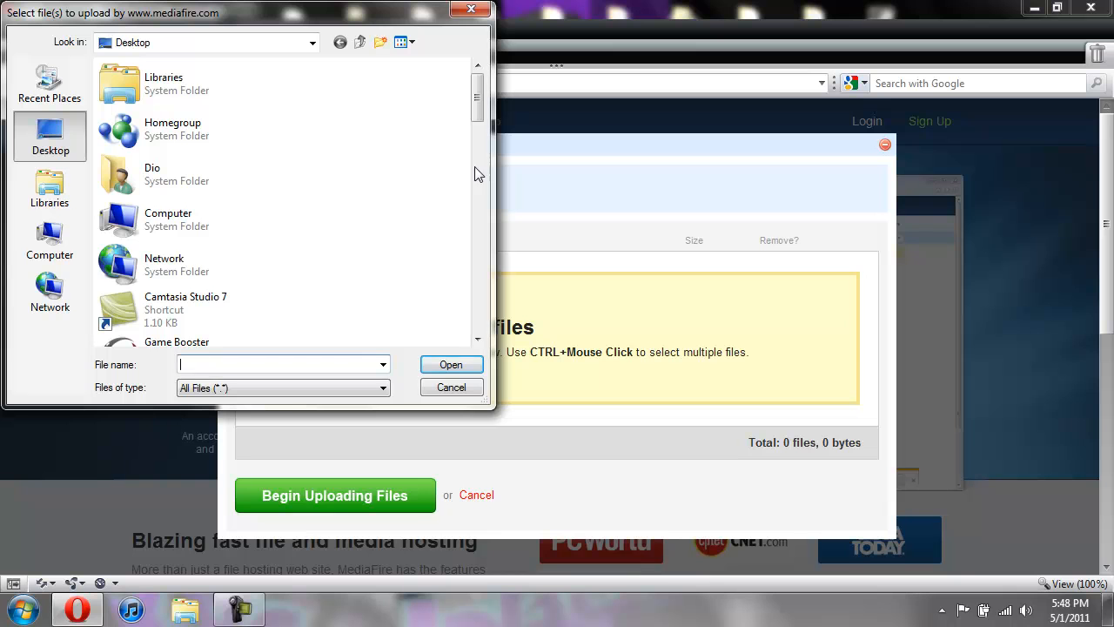
scroll(down, 3)
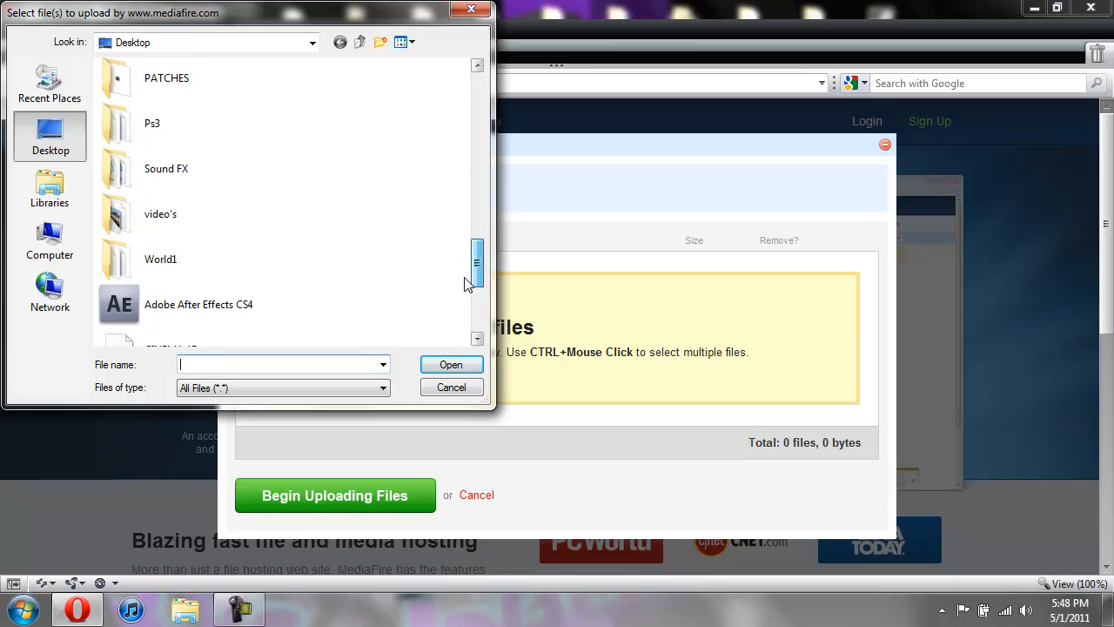
click(160, 323)
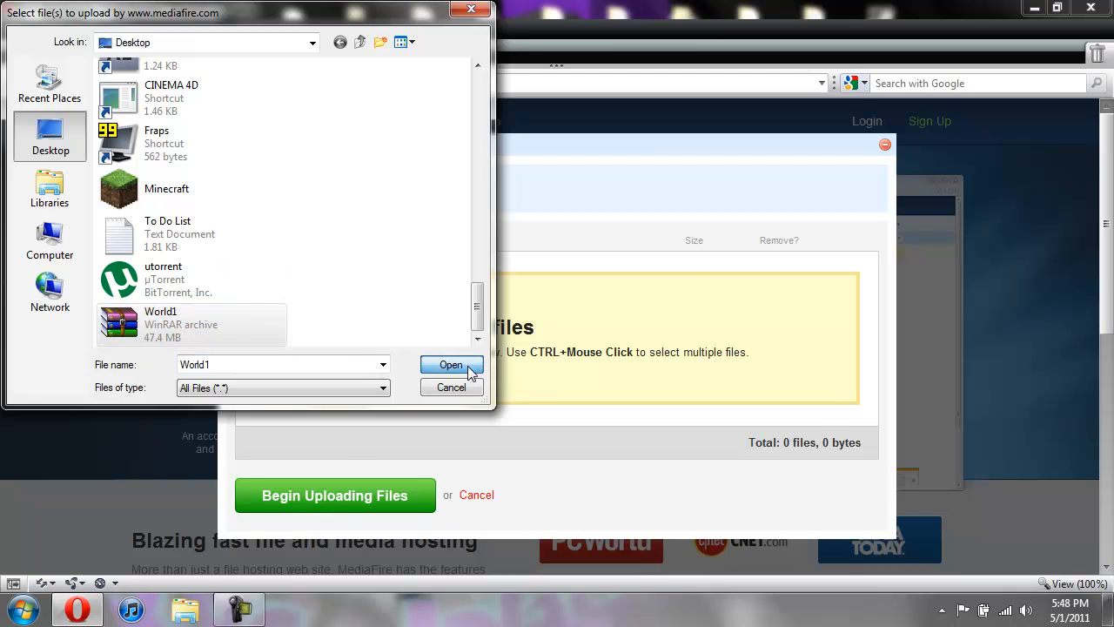
click(450, 364)
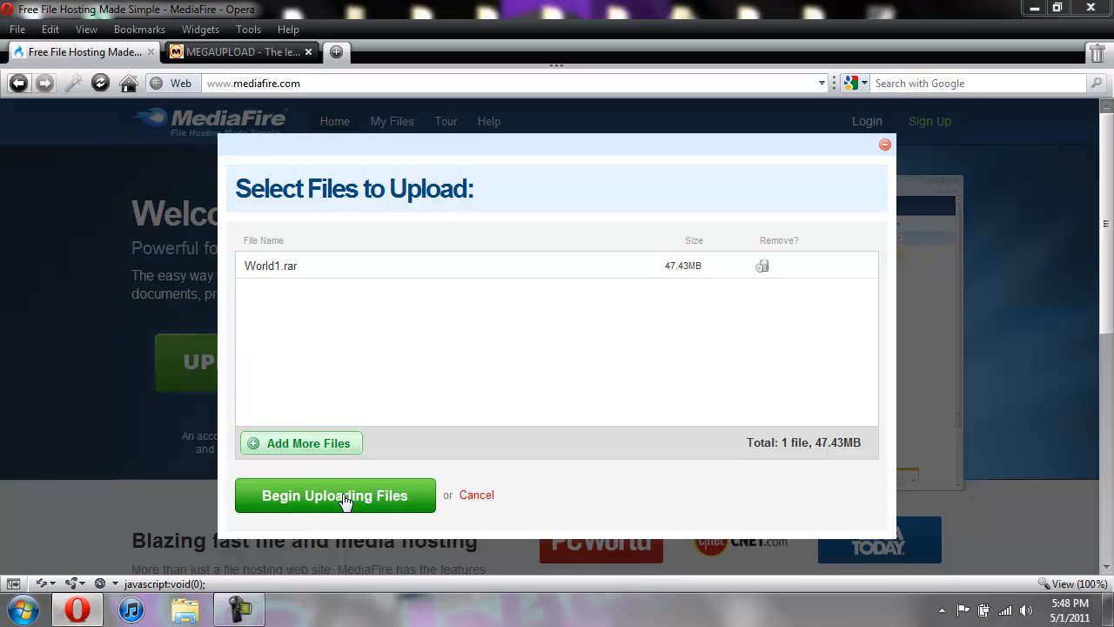
Begin uploading World1.rar to My Files on MediaFire
click(335, 494)
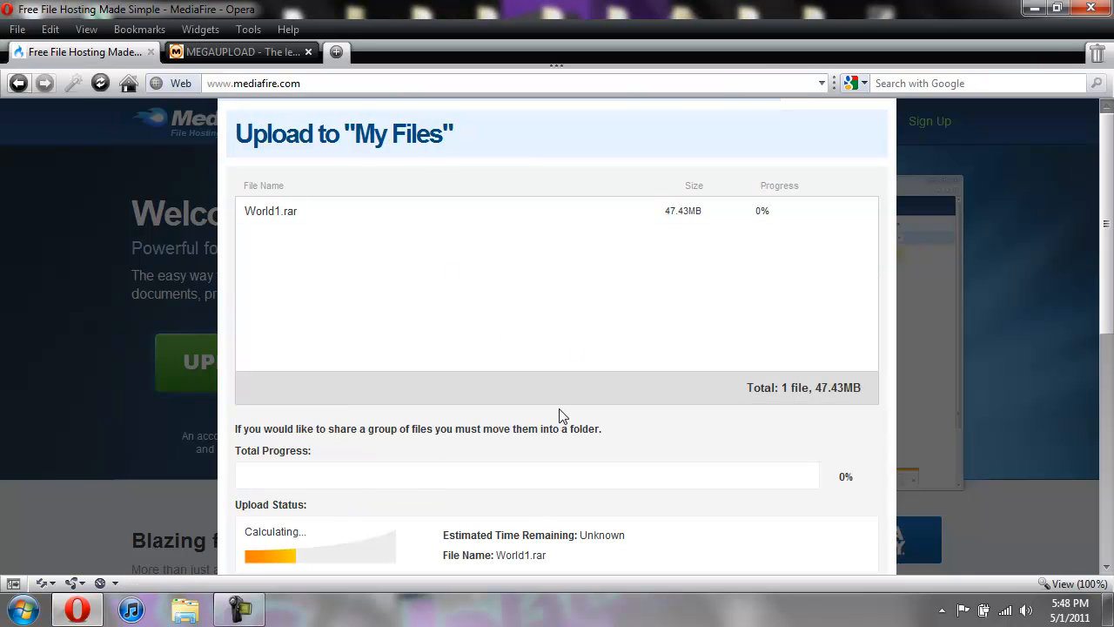
mouse_move(547, 260)
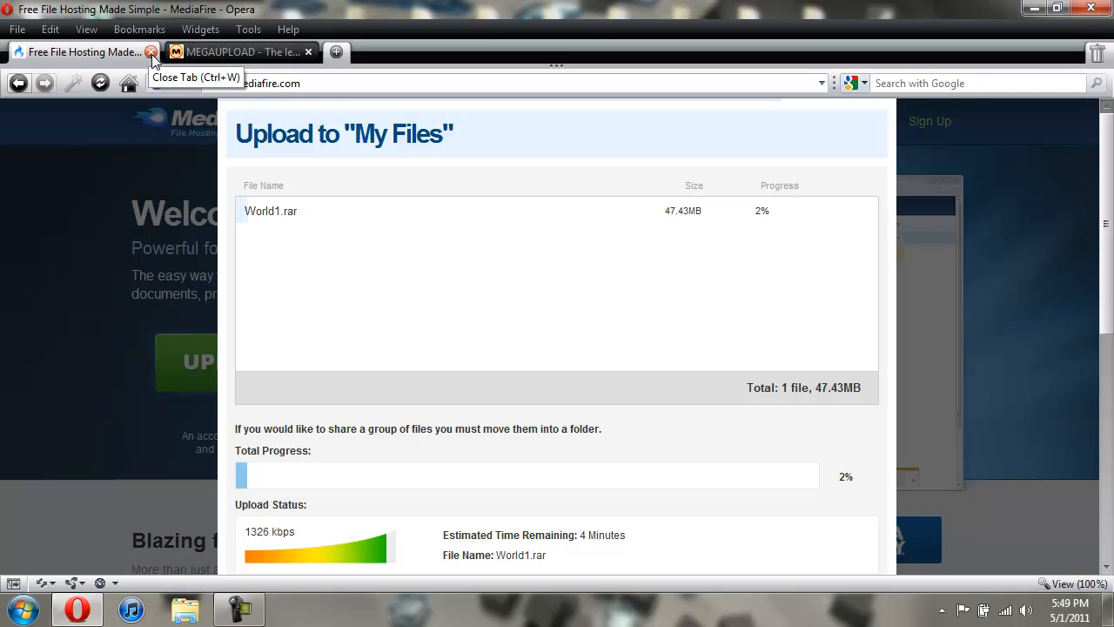
mouse_move(592, 481)
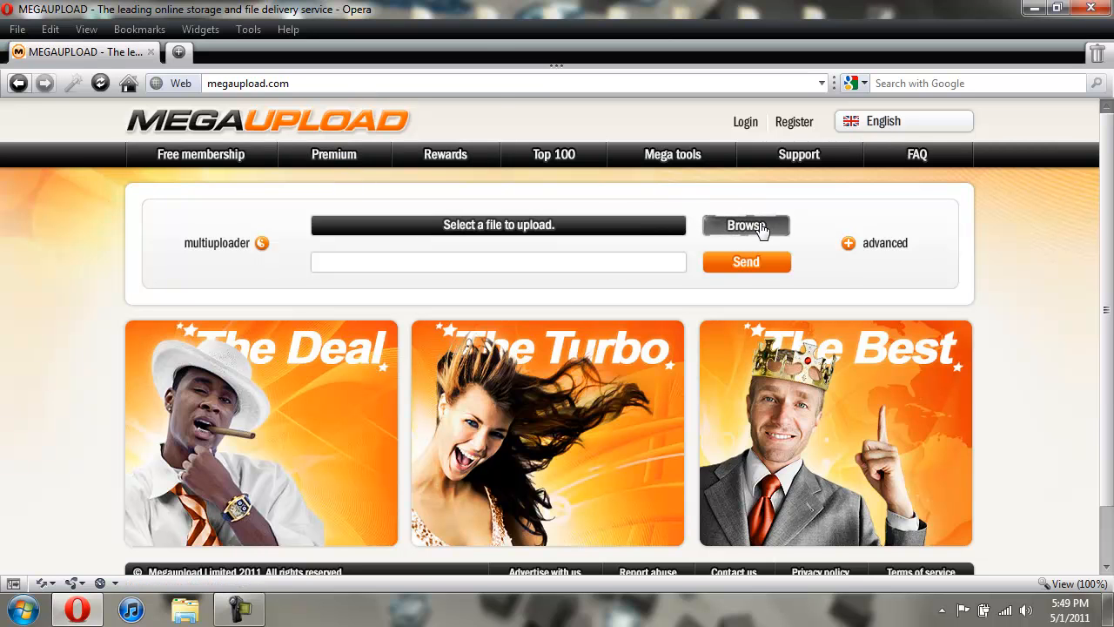
Pick World1.rar from the Desktop, enter a description, and send it to Megaupload
click(746, 226)
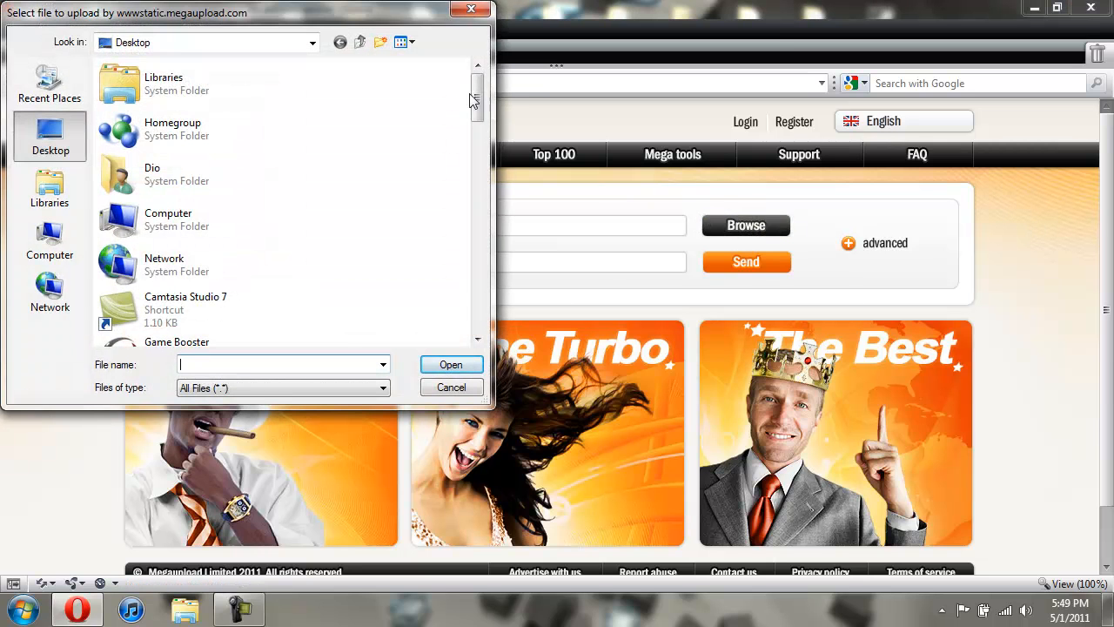
scroll(down, 3)
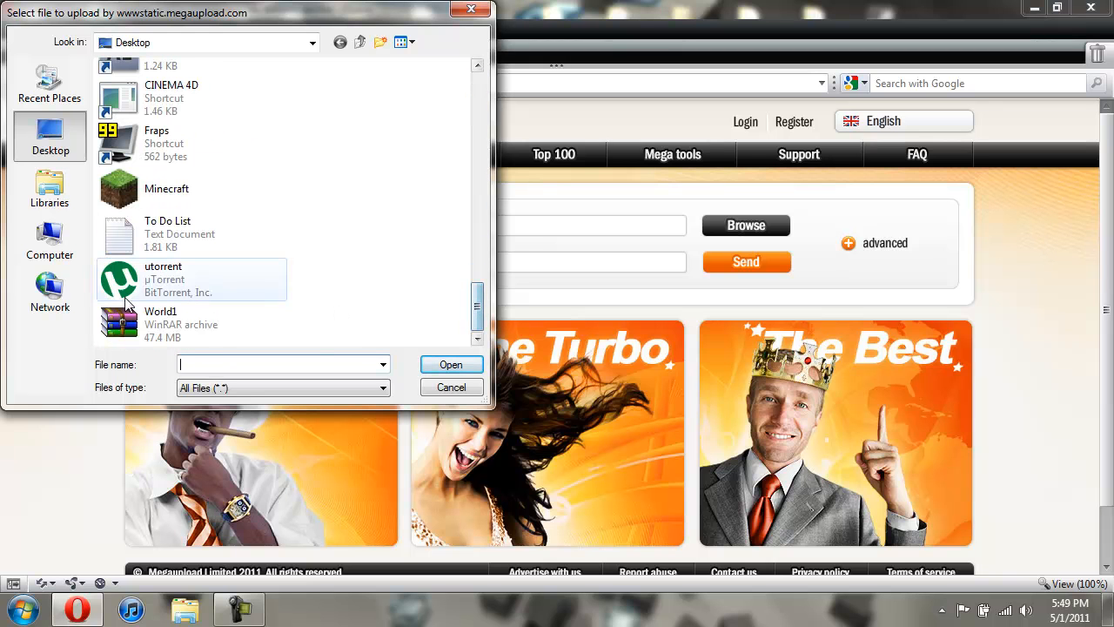
click(160, 323)
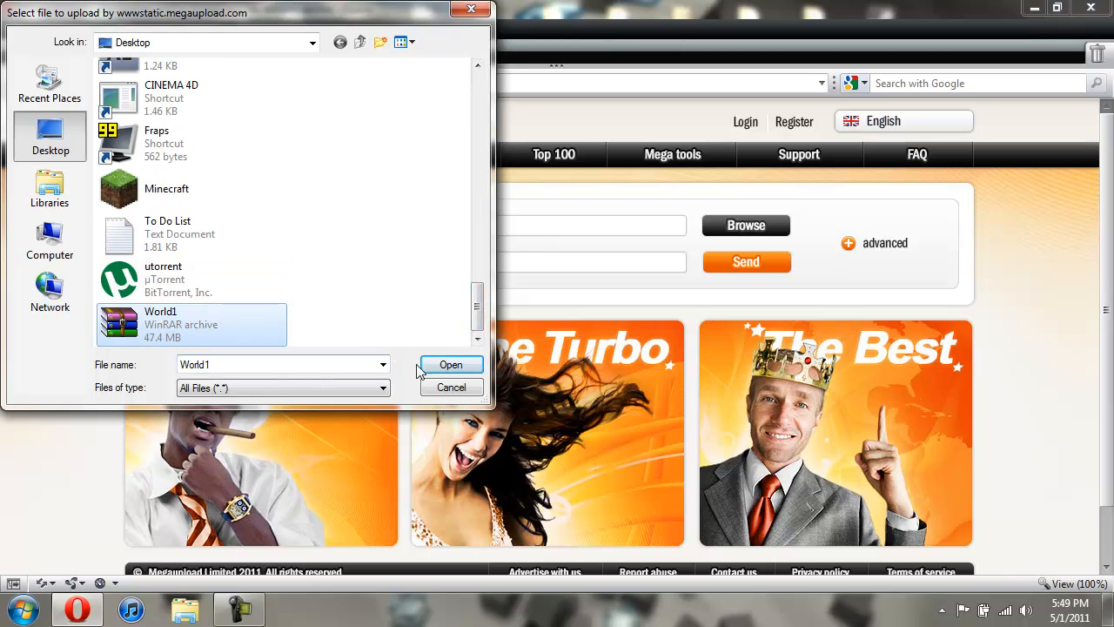
click(451, 364)
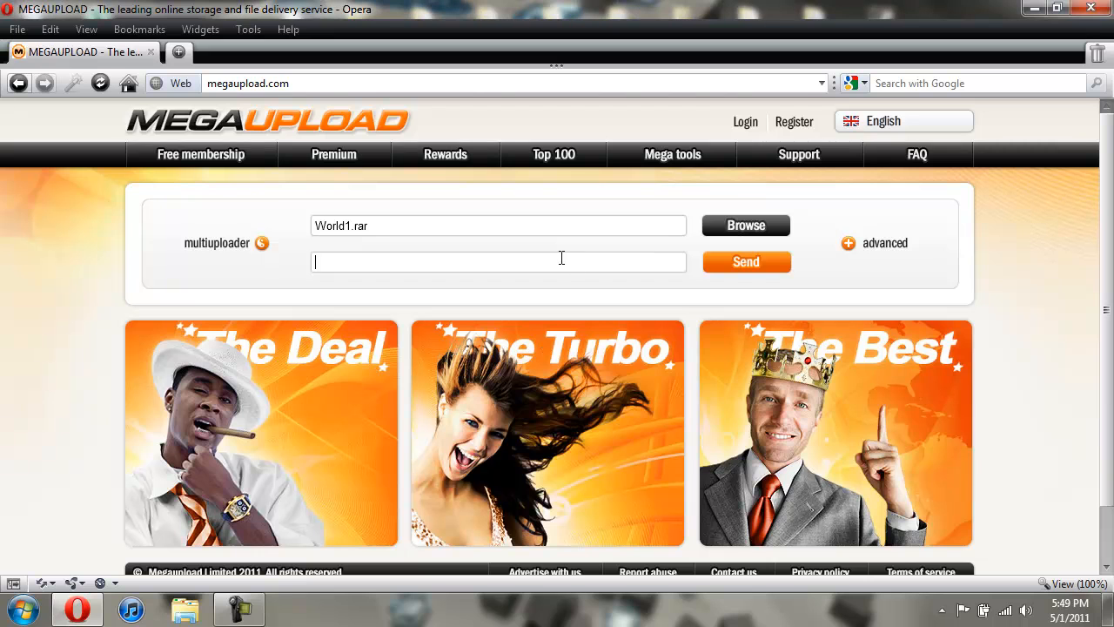
text(KJYfkdwgbfkuewglf)
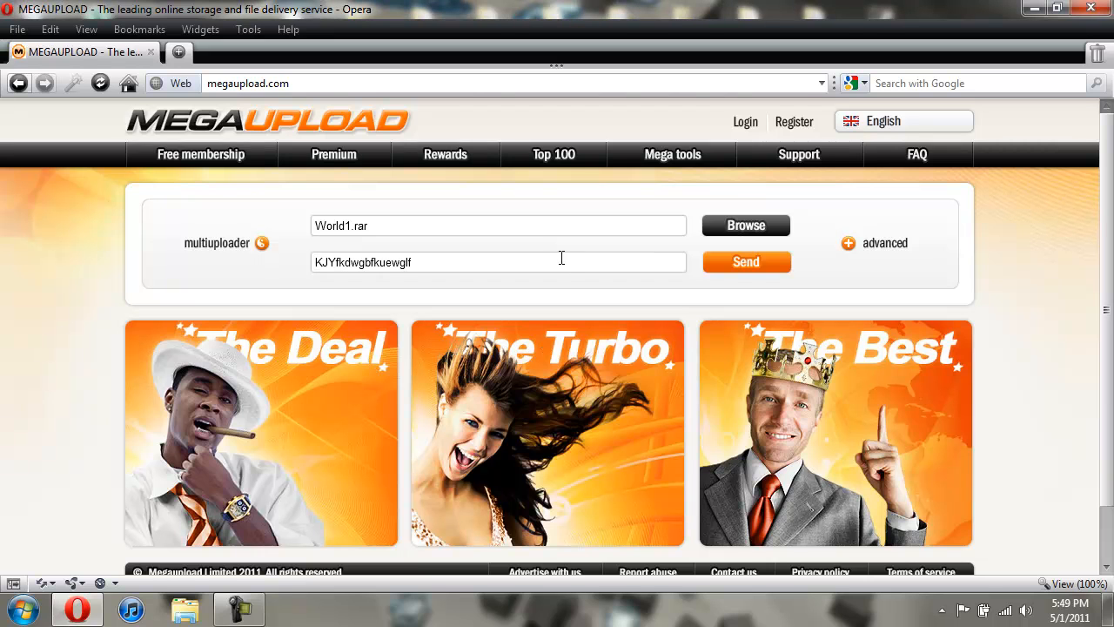
click(745, 262)
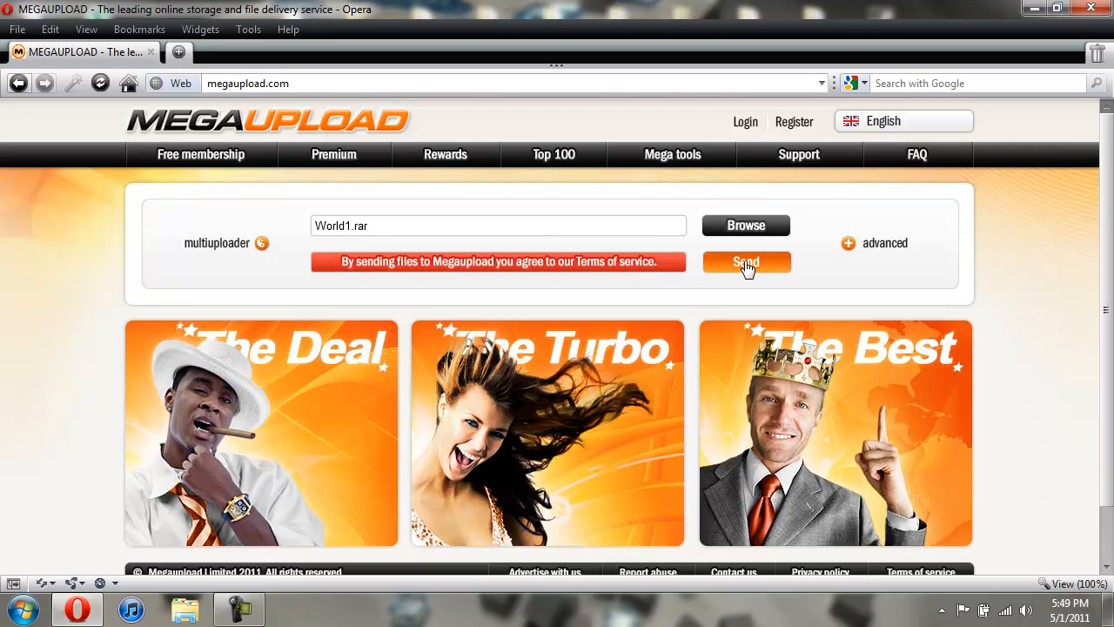
click(746, 262)
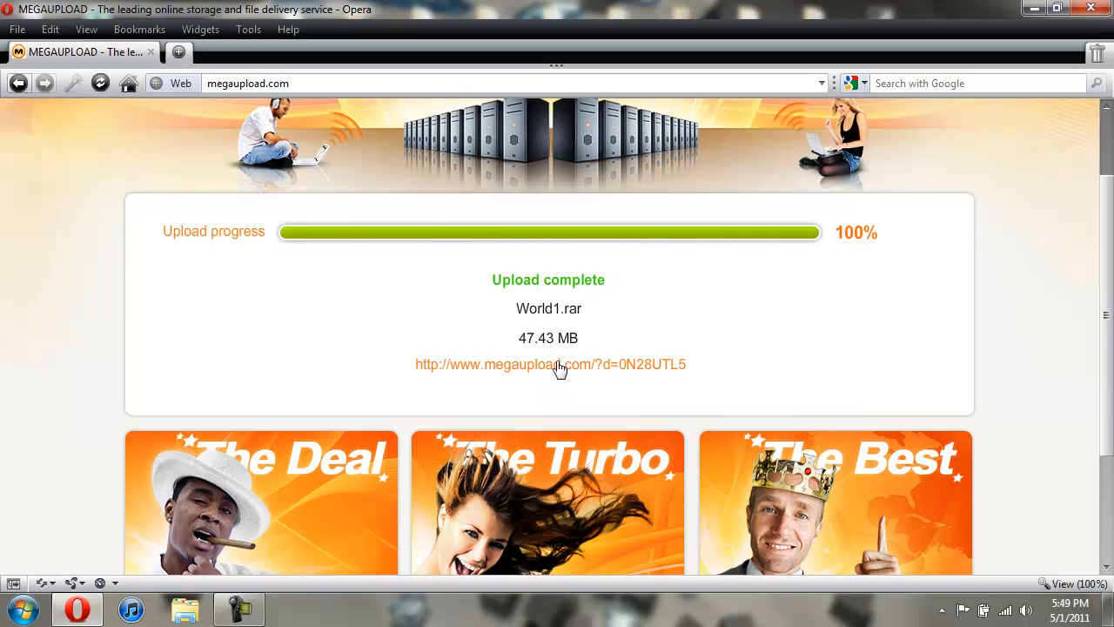
mouse_move(567, 251)
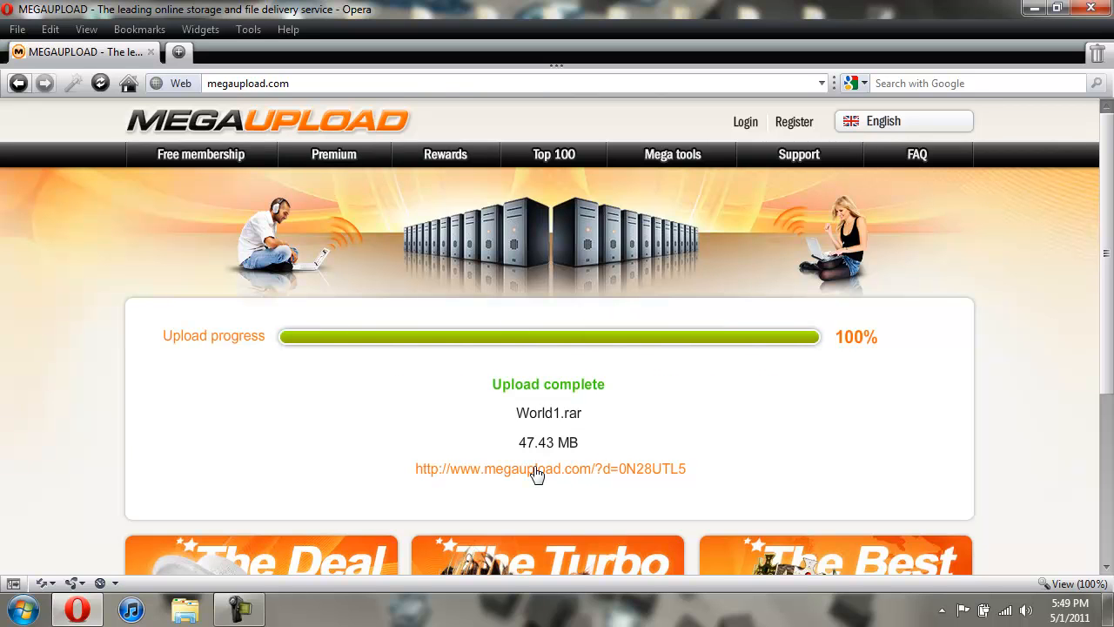
mouse_move(582, 477)
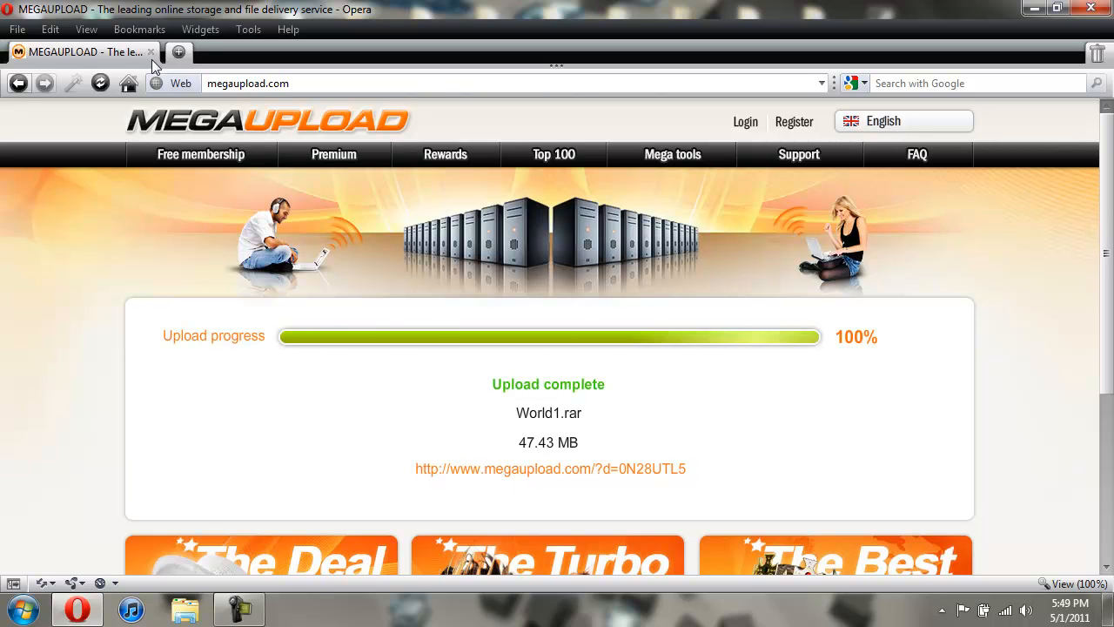
Close the Megaupload tab once World1.rar shows 100% with its link
click(162, 52)
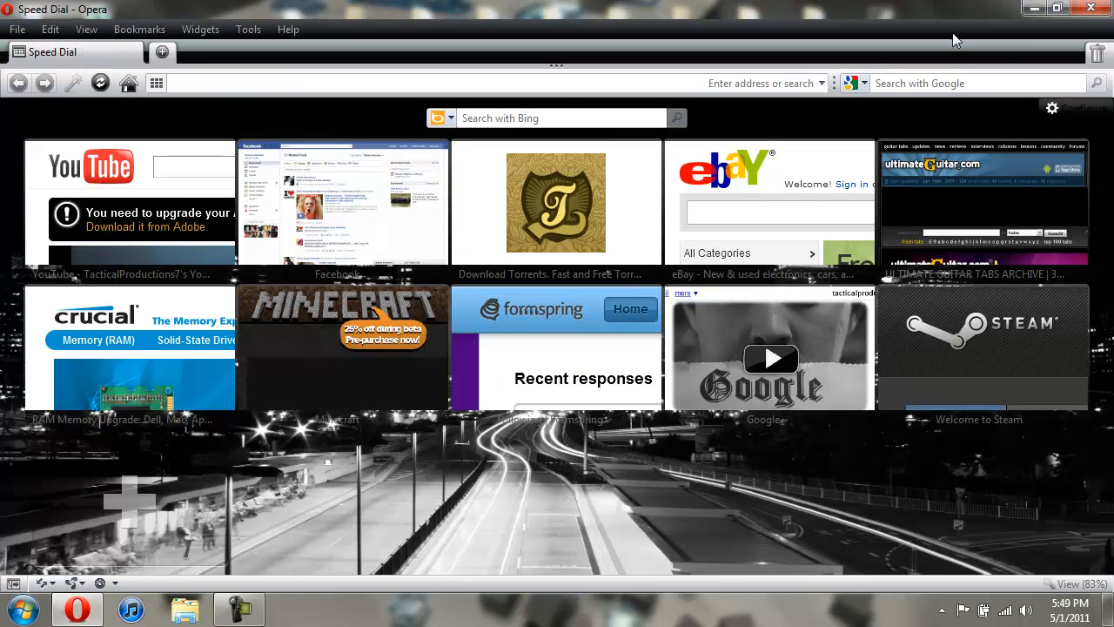
mouse_move(1092, 8)
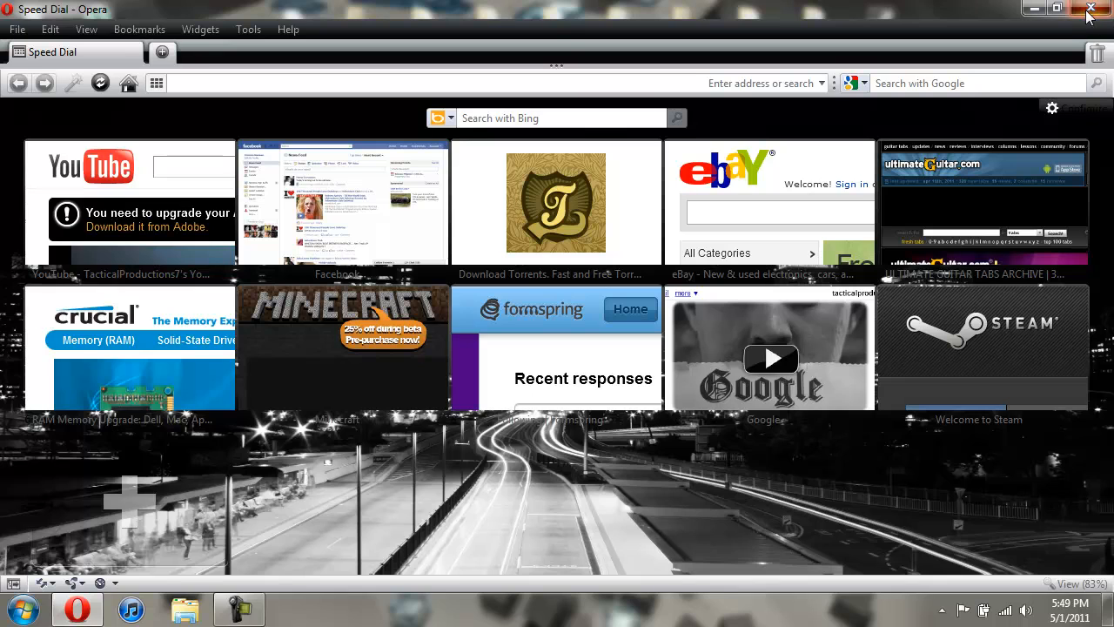
Close Opera, returning to the desktop with World1 and World1.rar
click(1092, 8)
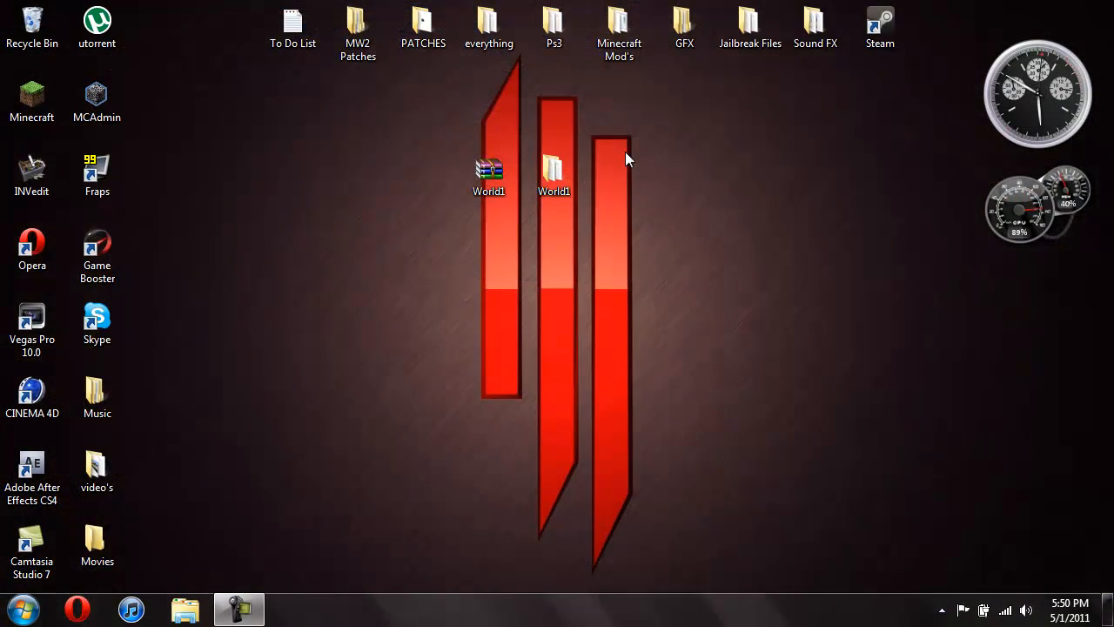
mouse_move(554, 257)
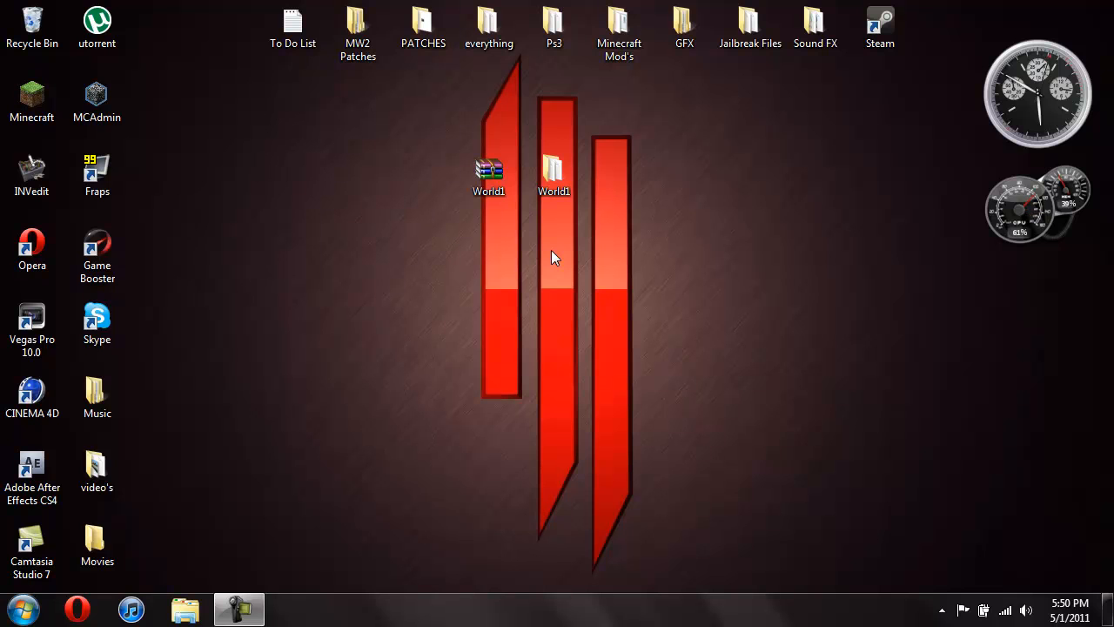
mouse_move(584, 124)
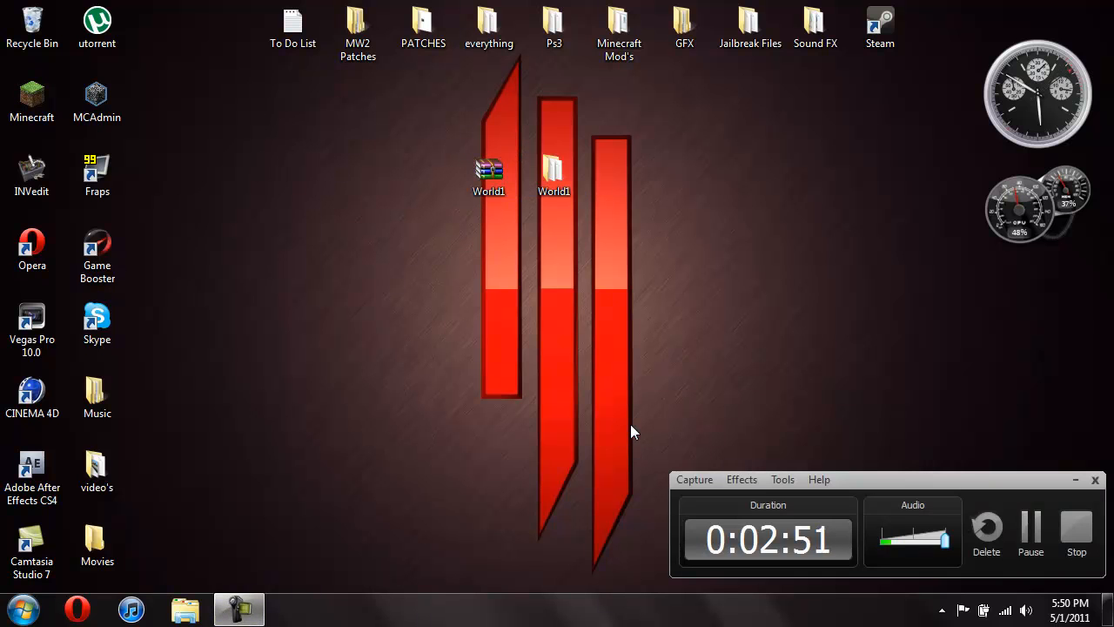
mouse_move(1030, 518)
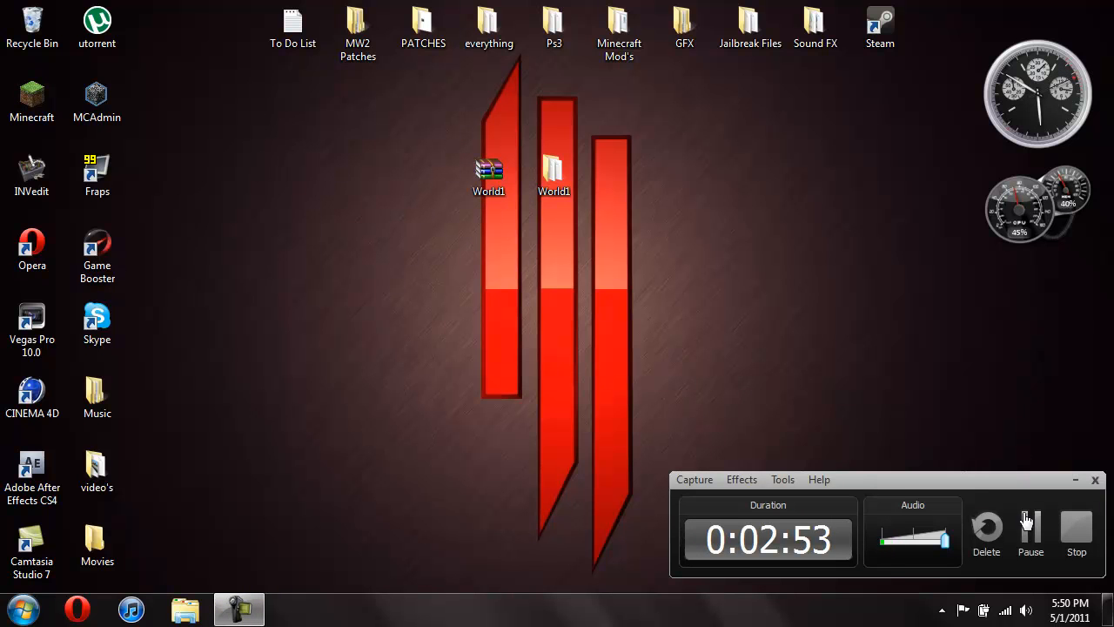